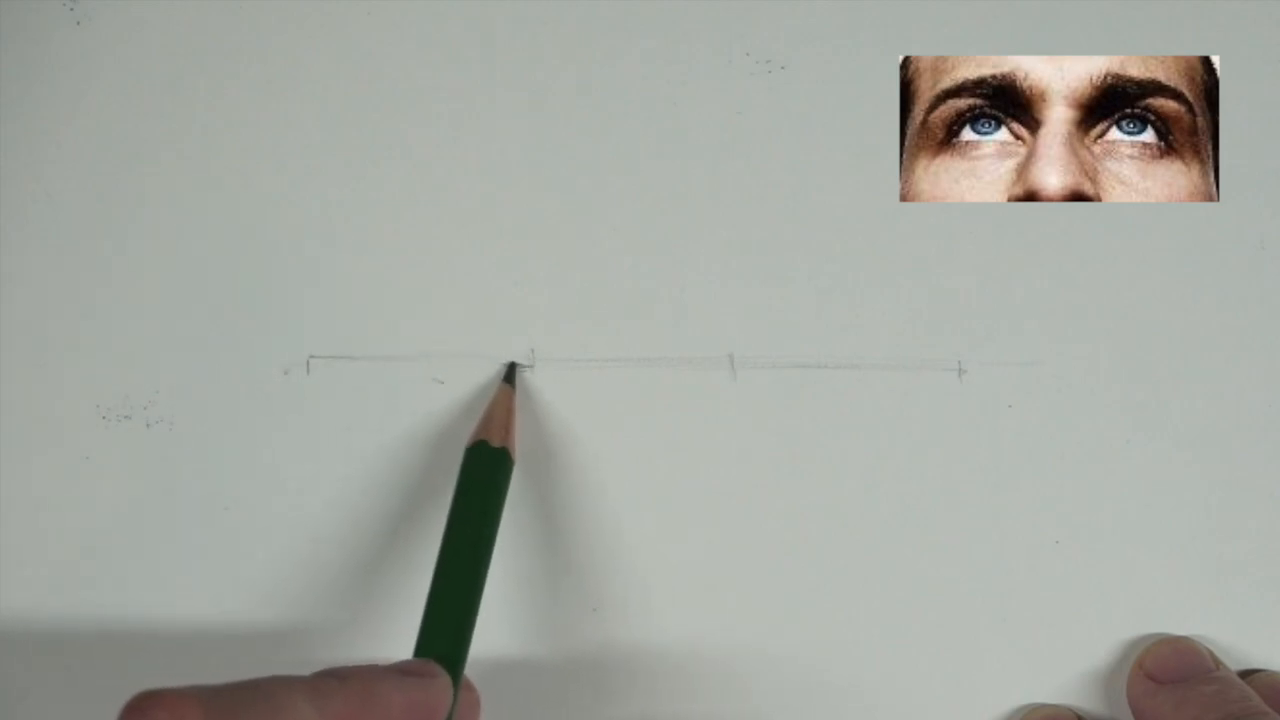
{"action": "left_click_drag", "start_coordinate": [510, 370], "coordinate": [385, 375]}
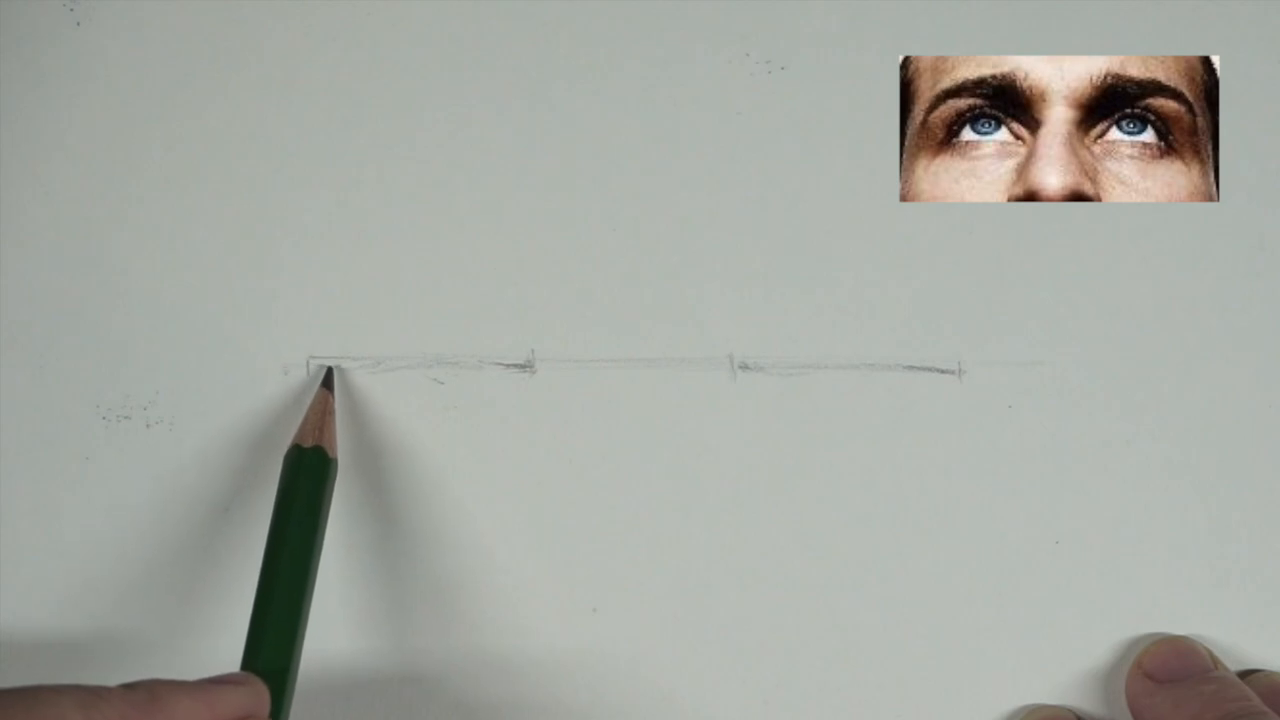
{"action": "mouse_move", "coordinate": [490, 385]}
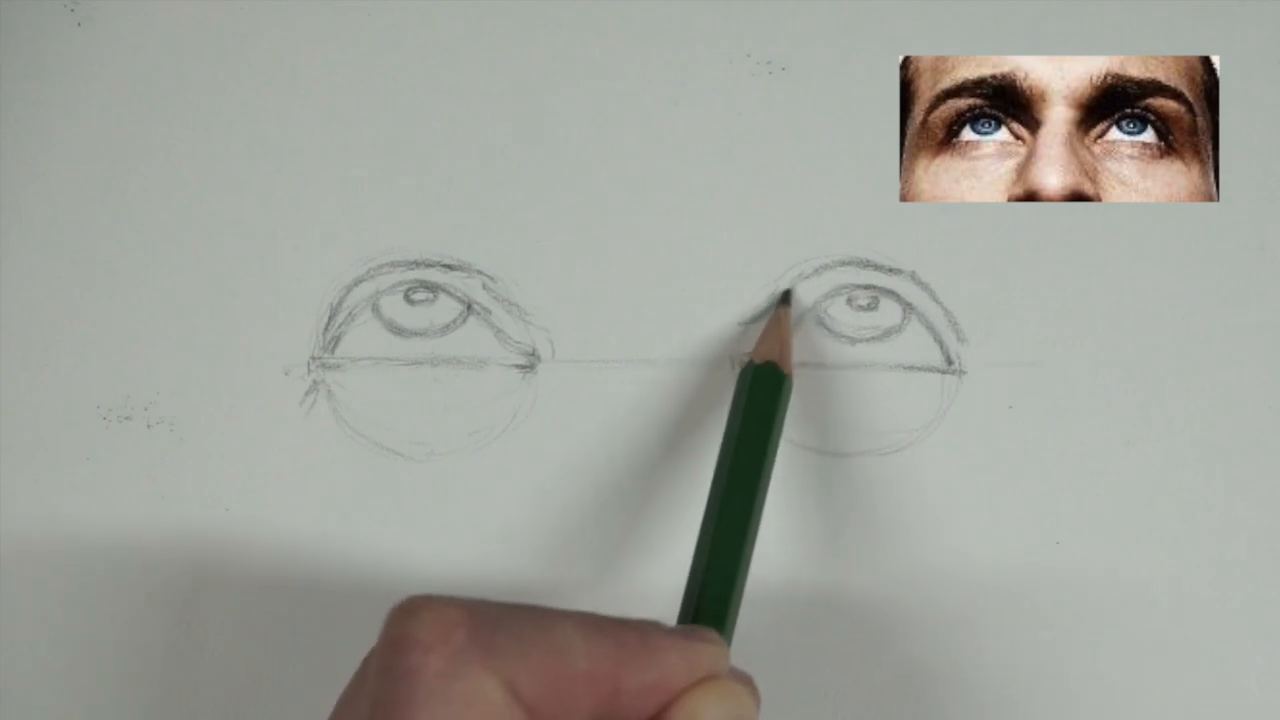
{"action": "left_click_drag", "start_coordinate": [780, 310], "coordinate": [830, 410]}
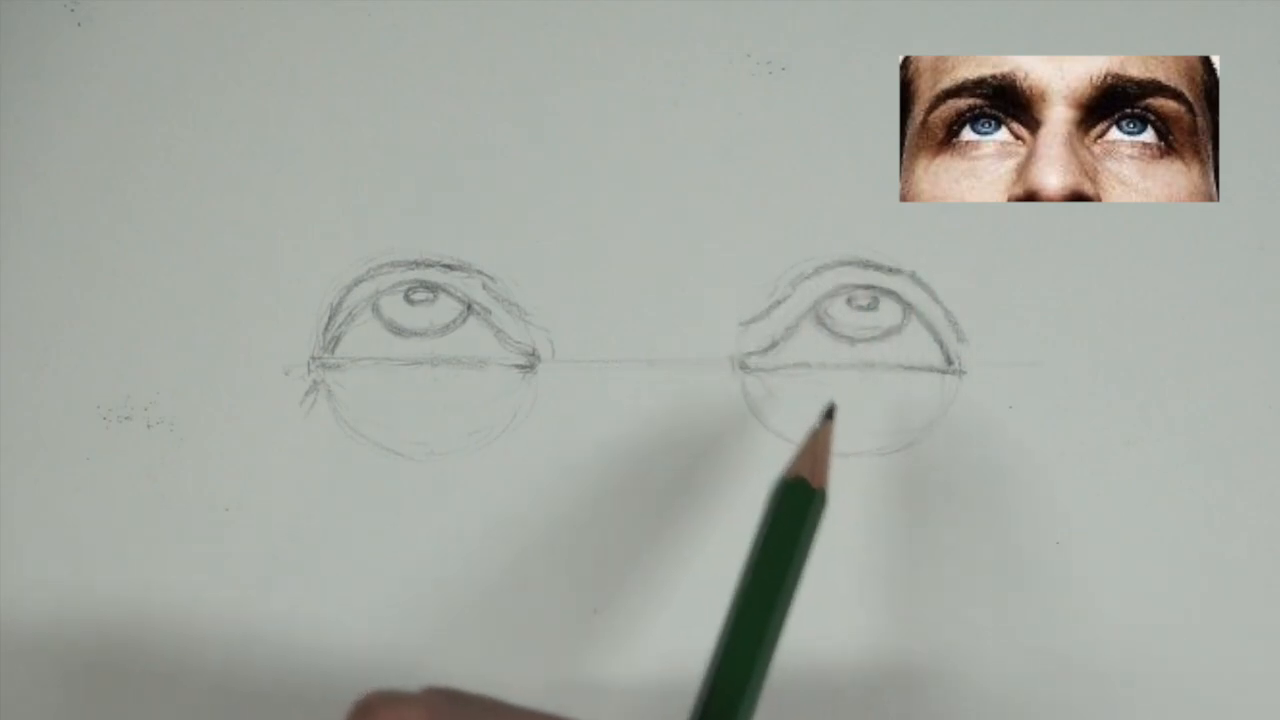